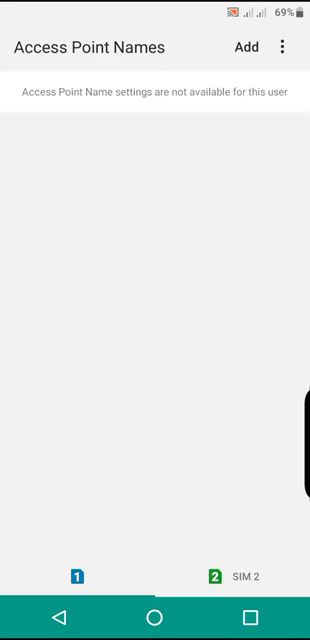
Add a new, blank access point from the Access Point Names screen.
click(247, 47)
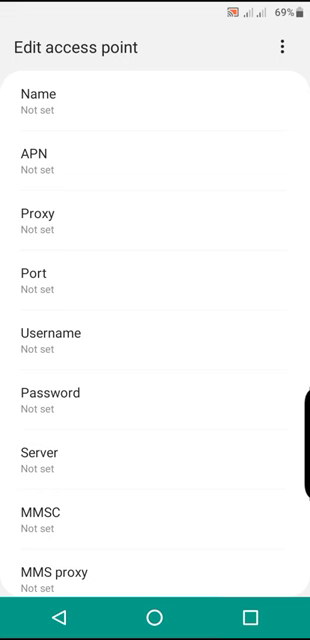
Open the new access point's Name field to enter '4G'.
click(40, 96)
text(4G)
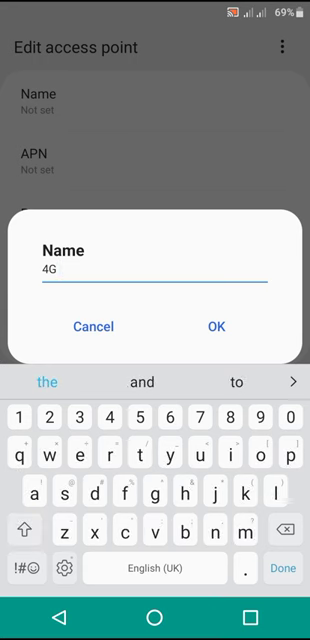